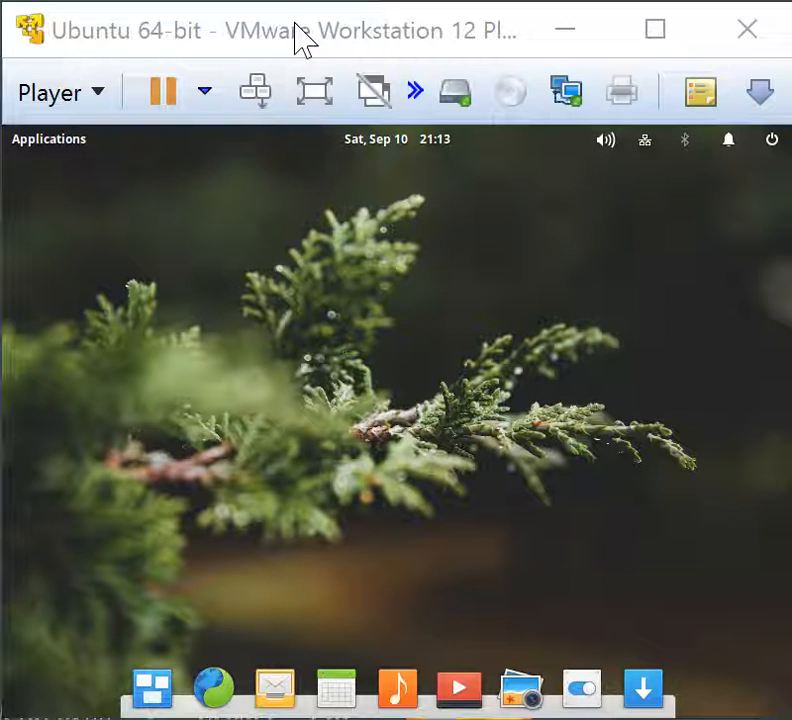
{"action": "mouse_move", "coordinate": [276, 304]}
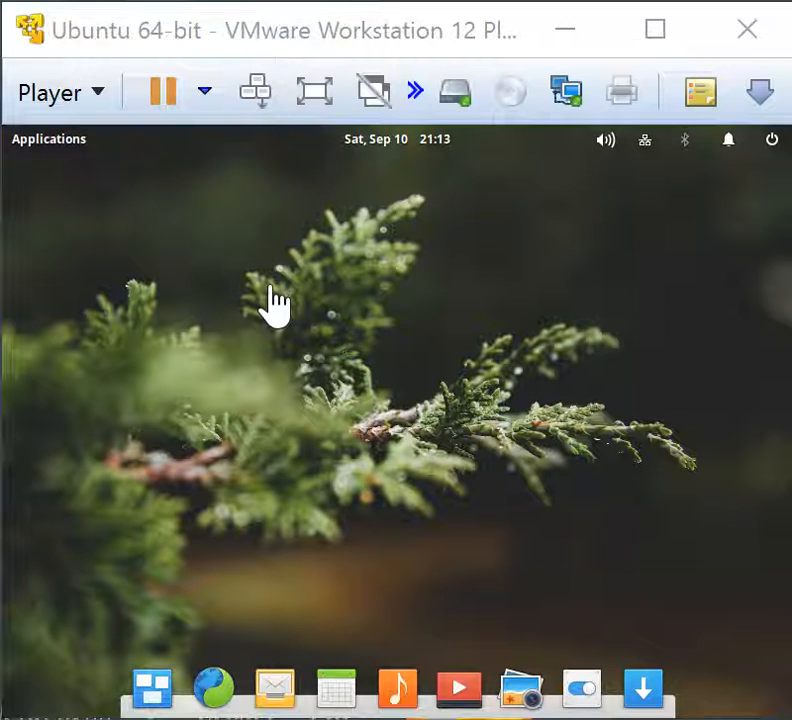
{"action": "mouse_move", "coordinate": [278, 292]}
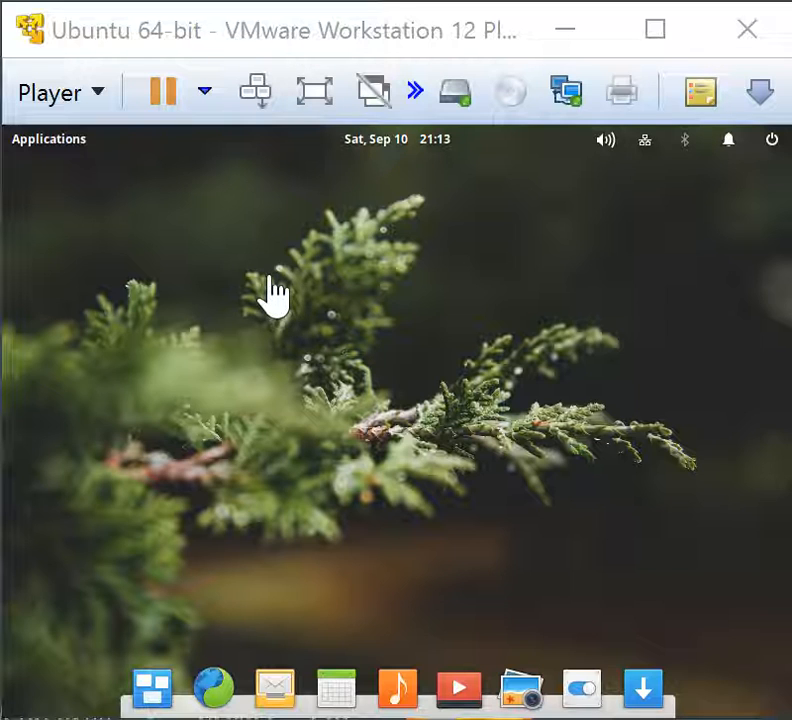
{"action": "mouse_move", "coordinate": [108, 160]}
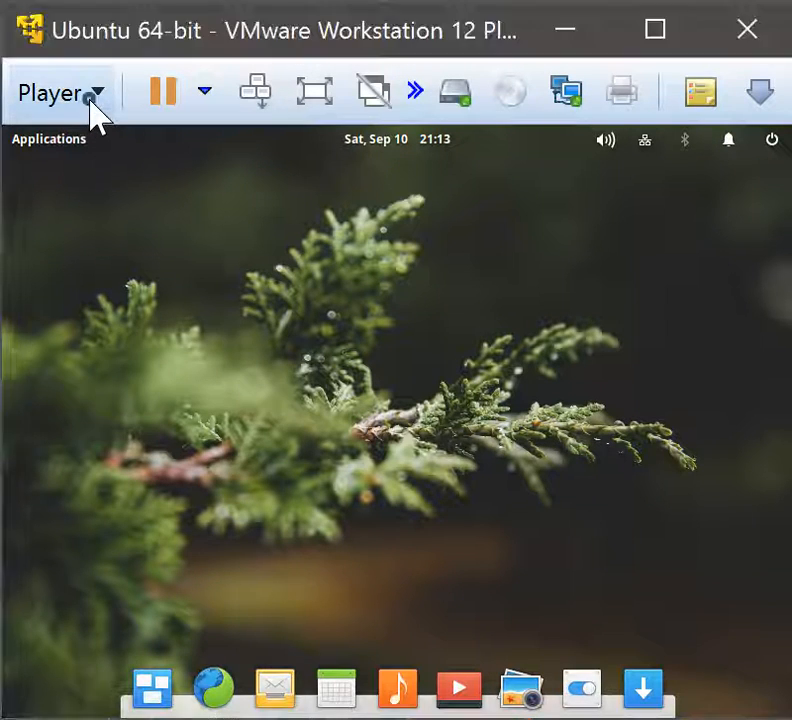
Start Install VMware Tools from the Player menu to mount the tools CD in the guest.
{"action": "left_click", "coordinate": [52, 92]}
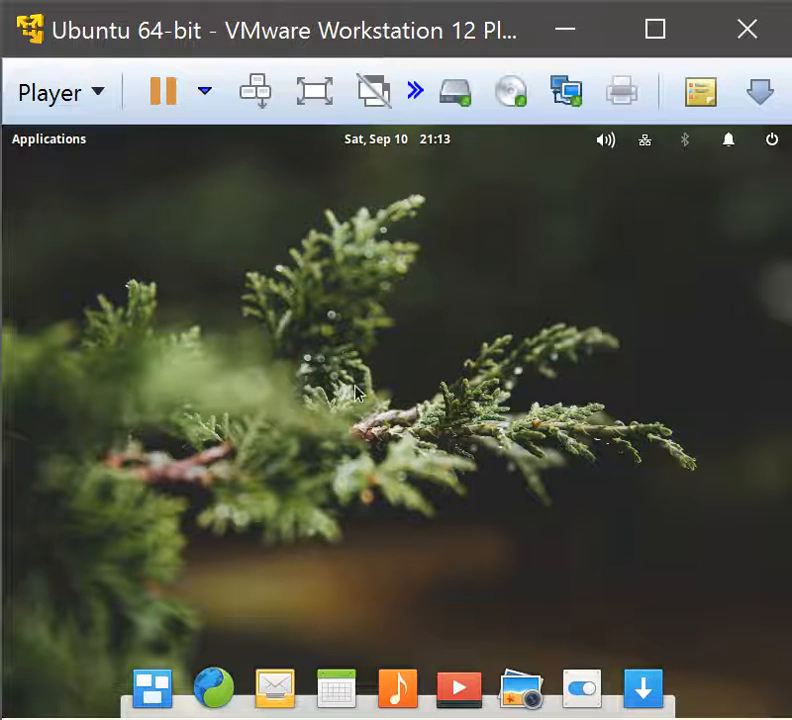
{"action": "mouse_move", "coordinate": [84, 156]}
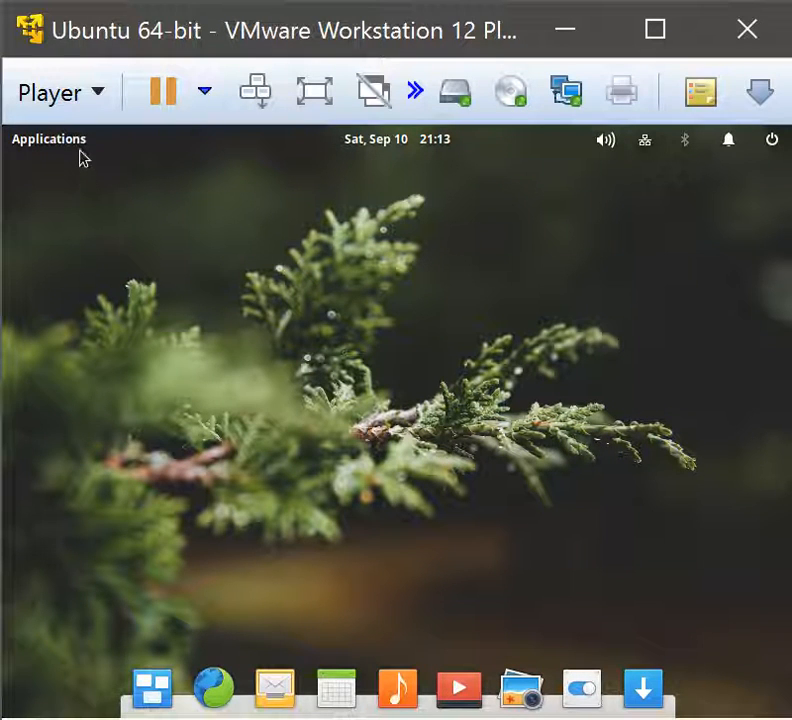
Show the mounted VMware Tools disc with VMwareTools-10.0.6-3595377.tar.gz in Files.
{"action": "left_click", "coordinate": [48, 138]}
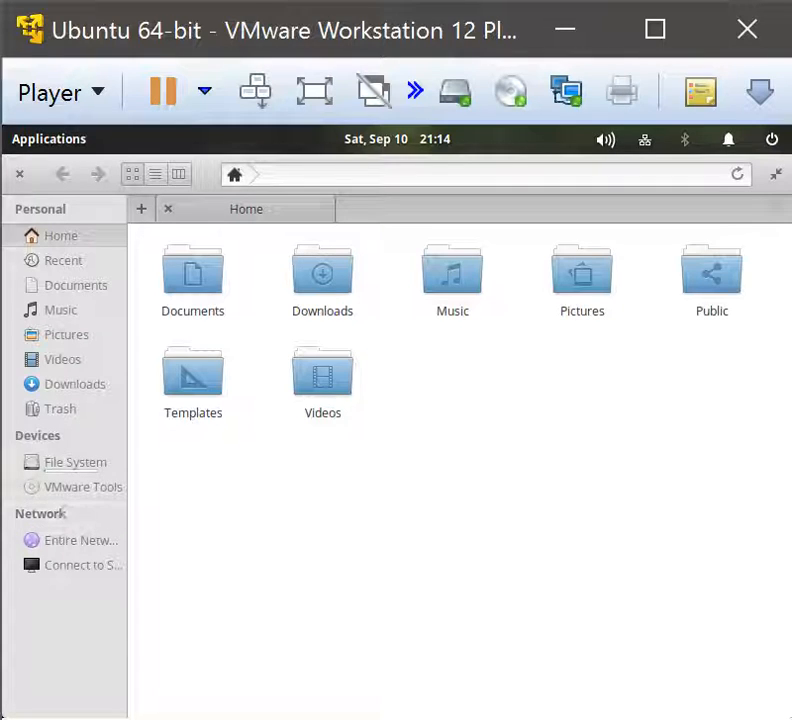
{"action": "left_click", "coordinate": [76, 488]}
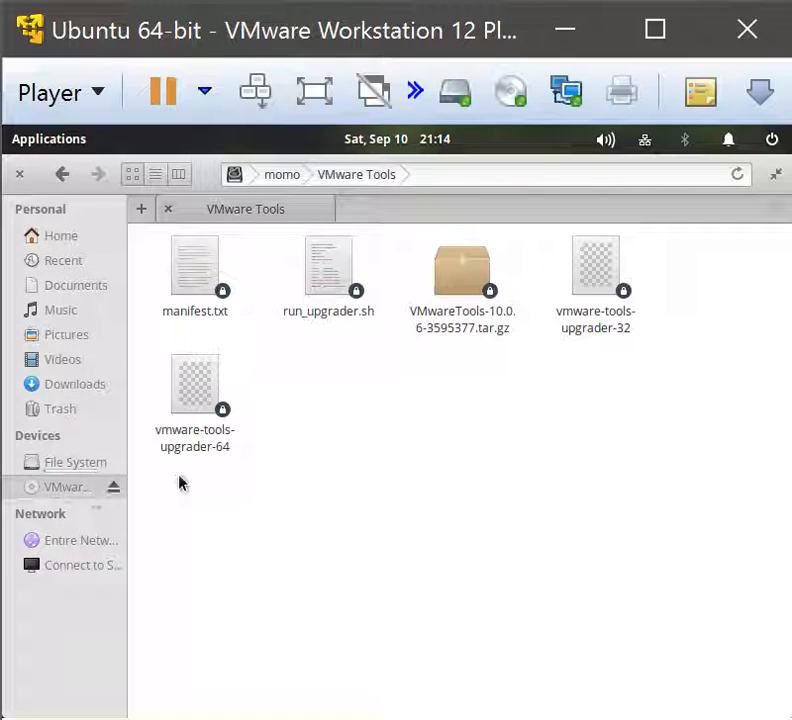
{"action": "mouse_move", "coordinate": [388, 330]}
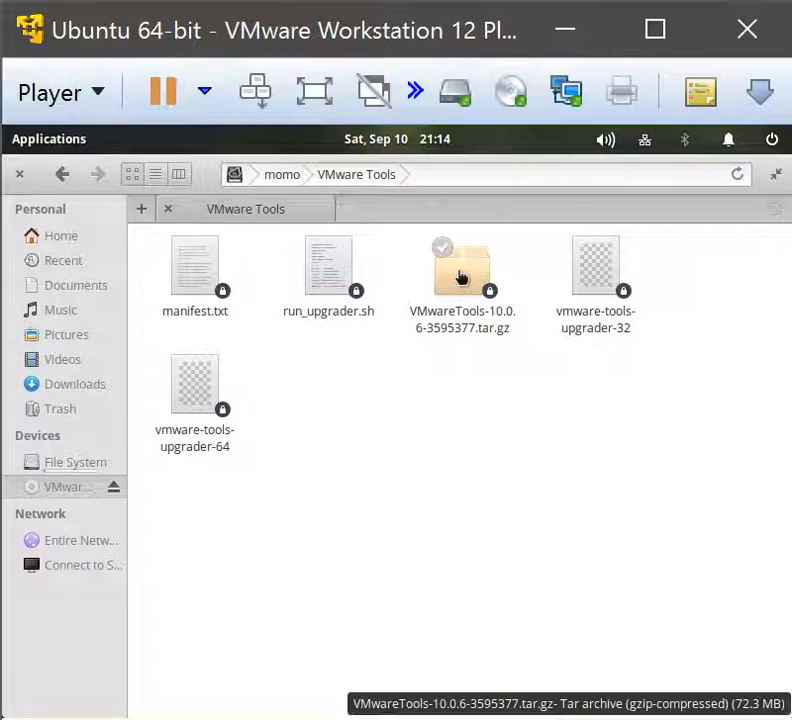
View the tar.gz in File Roller, select vmware-tools-distrib, and show Downloads in a second Files tab.
{"action": "double_click", "coordinate": [462, 270]}
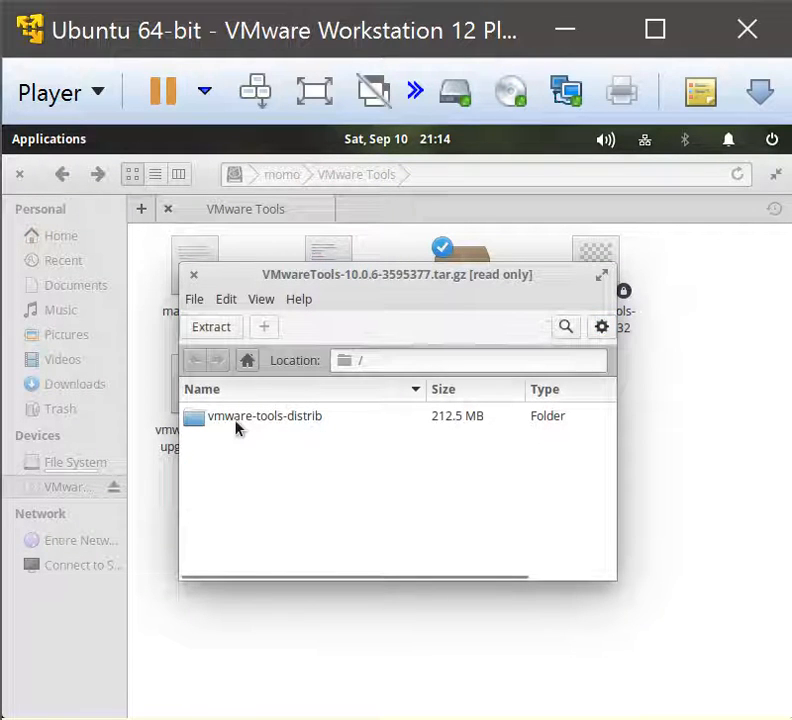
{"action": "left_click", "coordinate": [264, 416]}
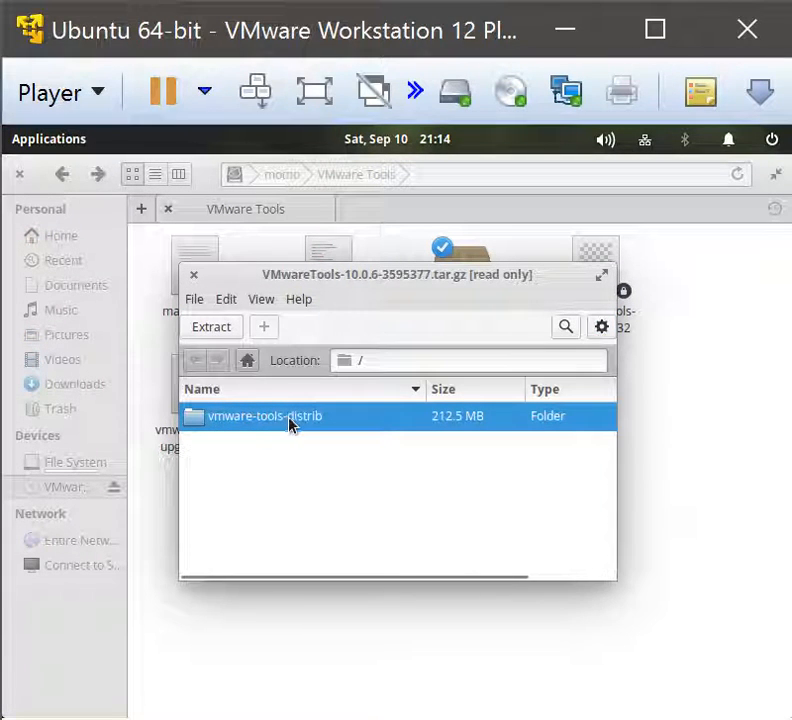
{"action": "mouse_move", "coordinate": [200, 420]}
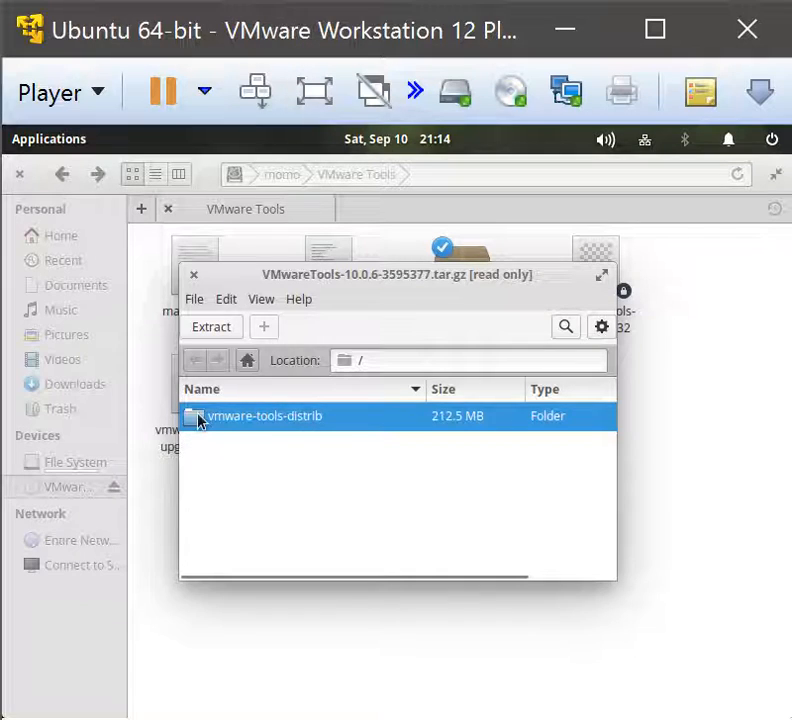
{"action": "right_click", "coordinate": [264, 416]}
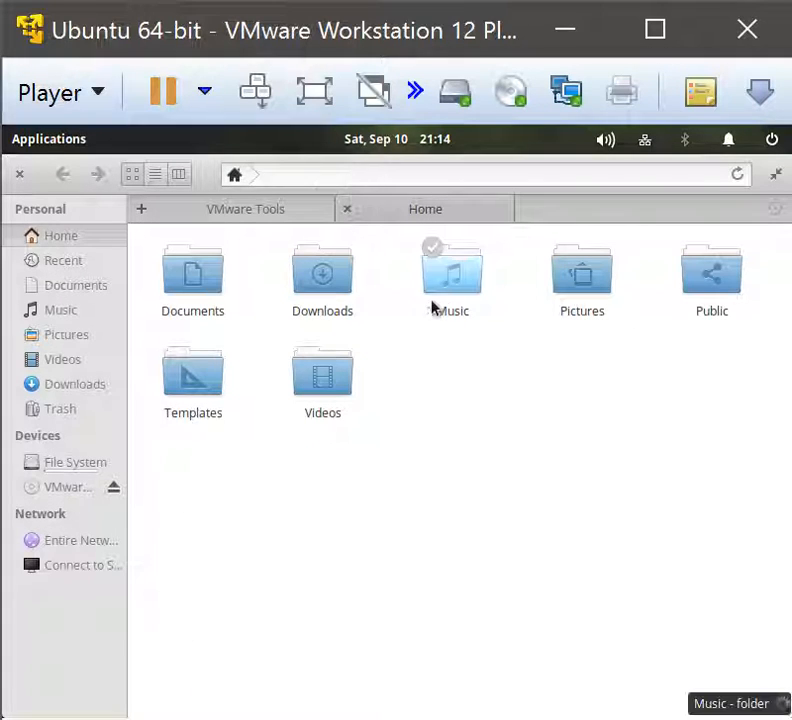
{"action": "double_click", "coordinate": [322, 270]}
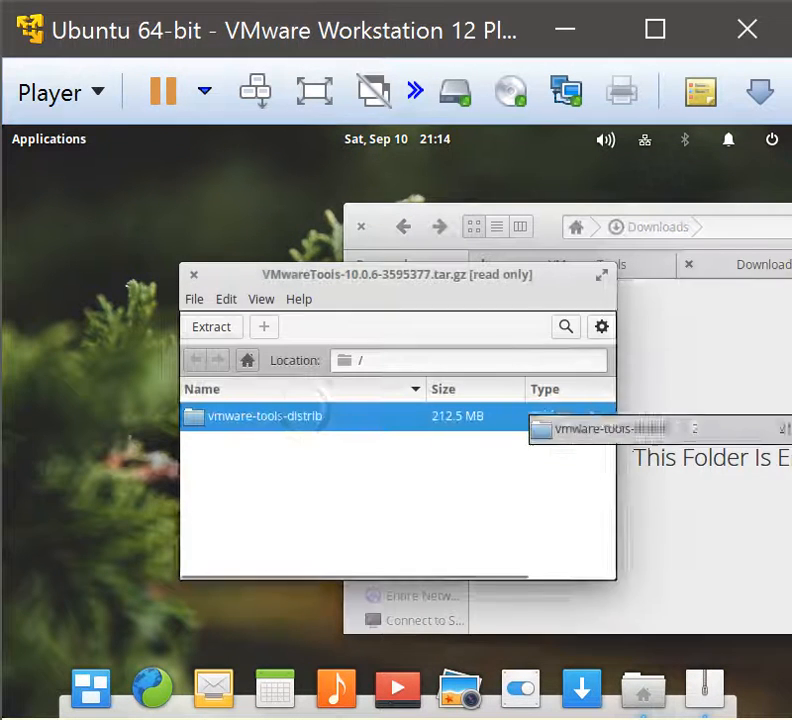
Extract vmware-tools-distrib into Downloads and bring the Downloads view forward.
{"action": "left_click", "coordinate": [212, 326]}
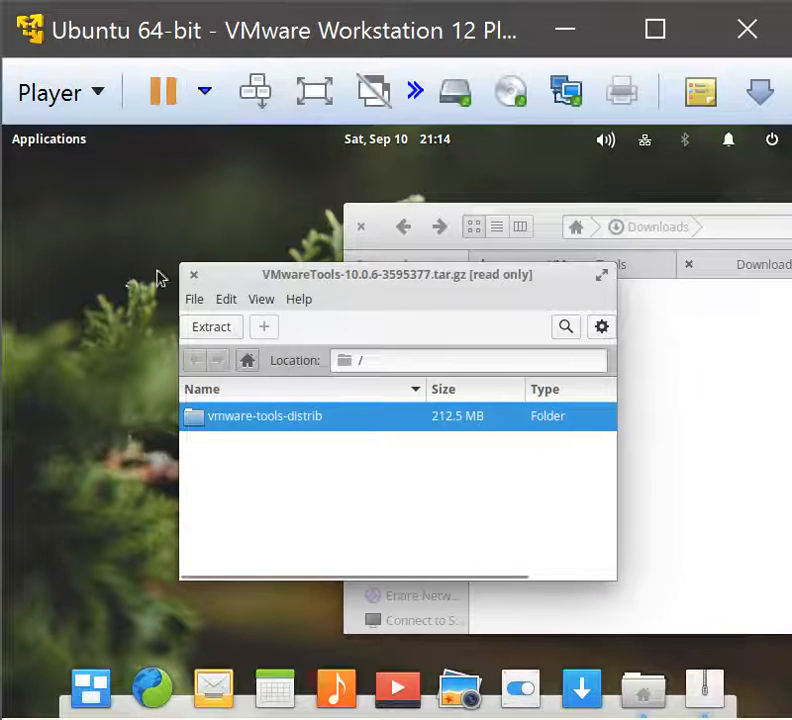
{"action": "left_click", "coordinate": [194, 274]}
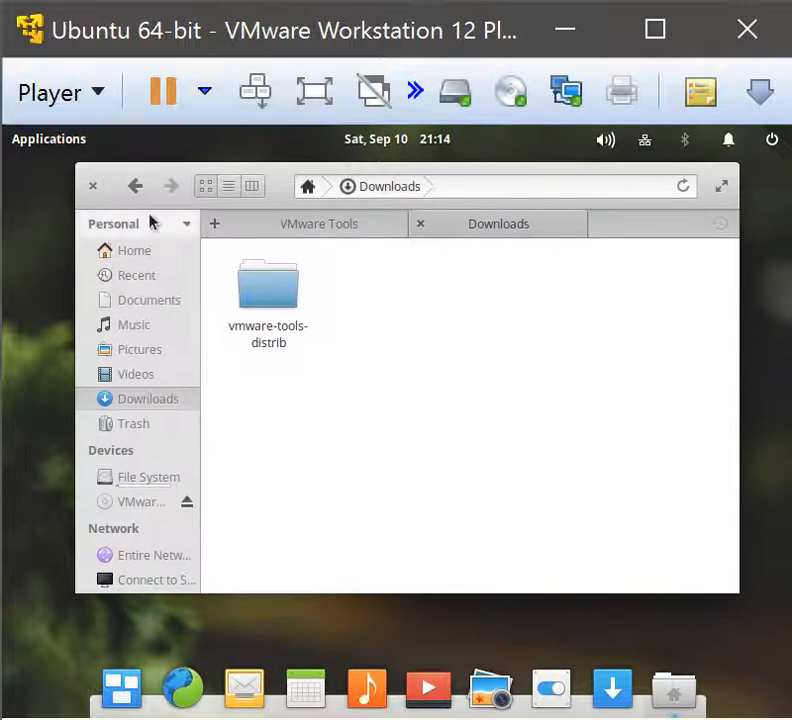
Enter the extracted vmware-tools-distrib folder and launch a terminal there.
{"action": "double_click", "coordinate": [268, 284]}
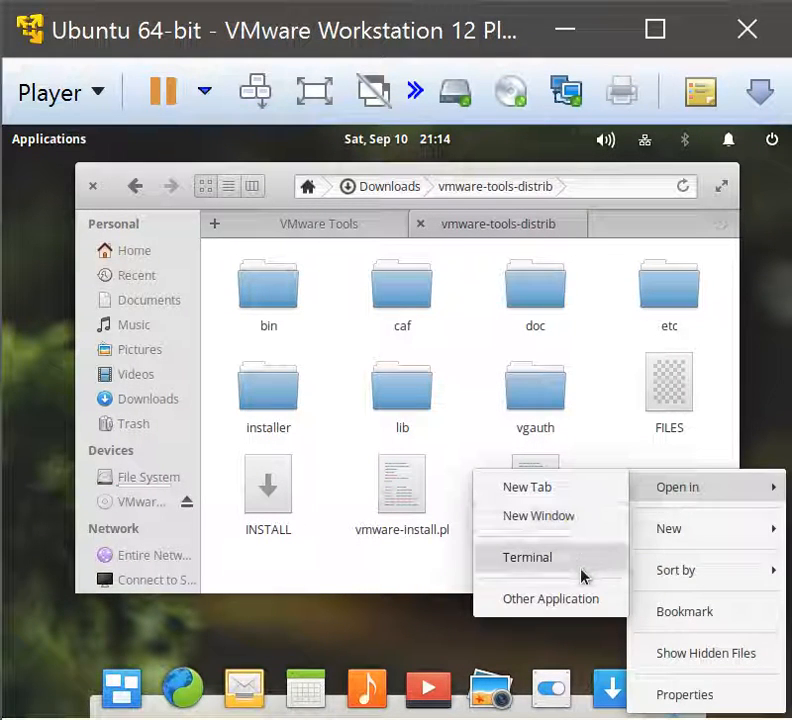
{"action": "left_click", "coordinate": [528, 556]}
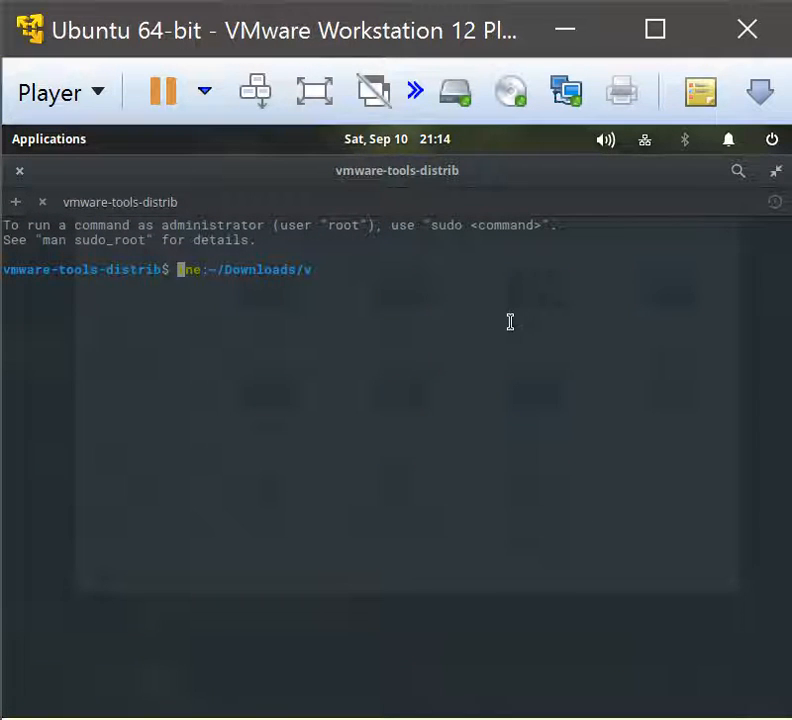
List the folder with ls, then run sudo ./vmware-install.pl and supply the password.
{"action": "key", "text": "Return"}
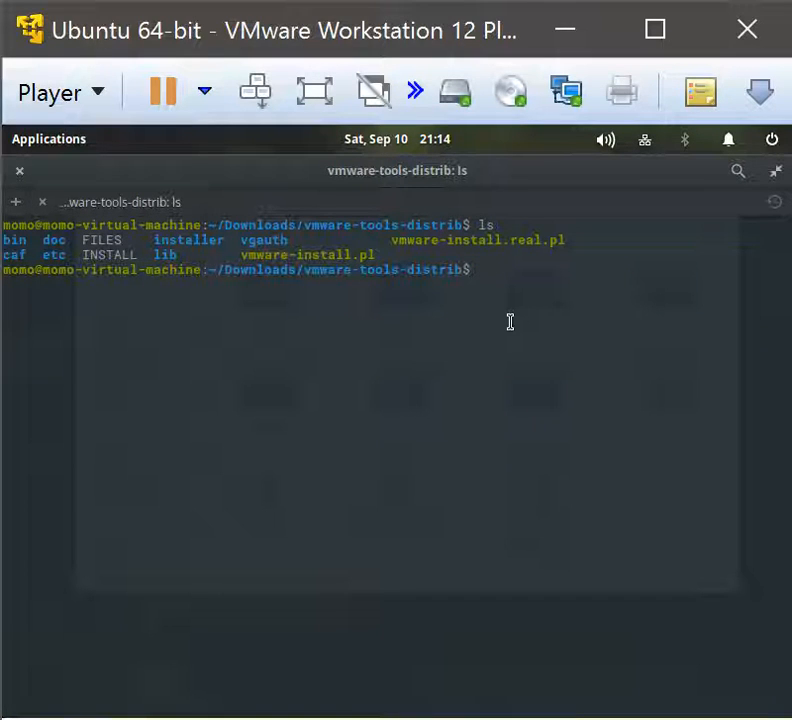
{"action": "type", "text": "sudo"}
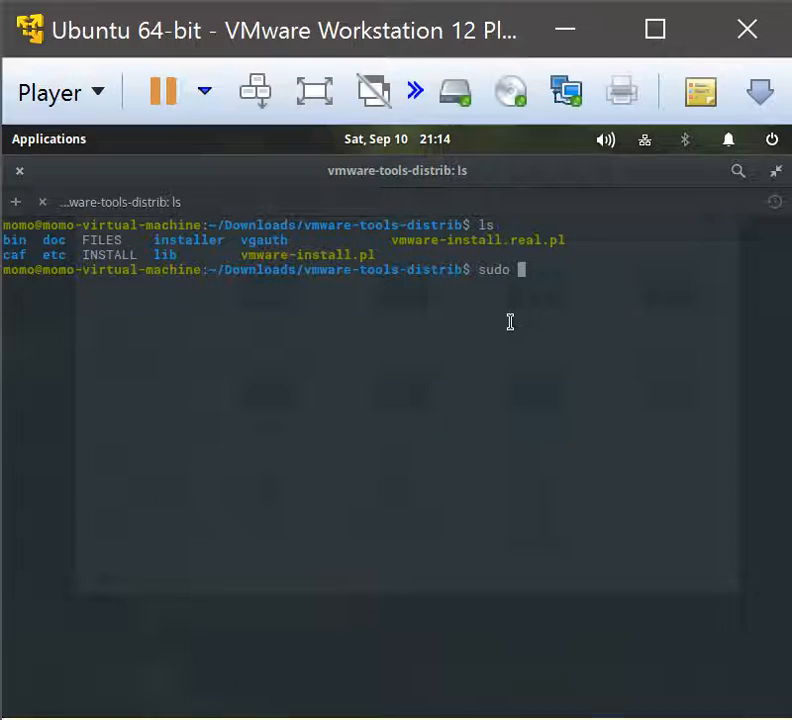
{"action": "type", "text": "./"}
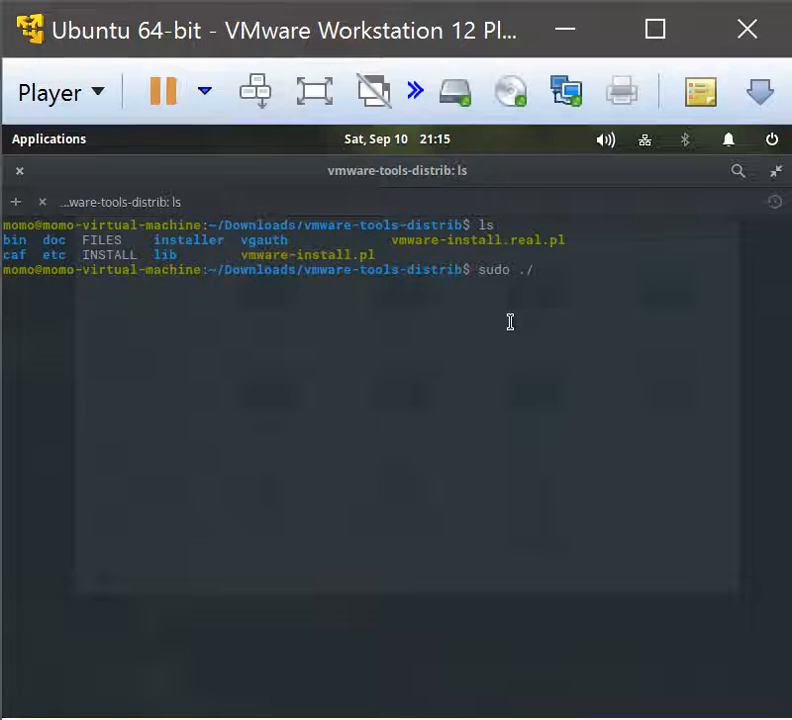
{"action": "type", "text": "vmware"}
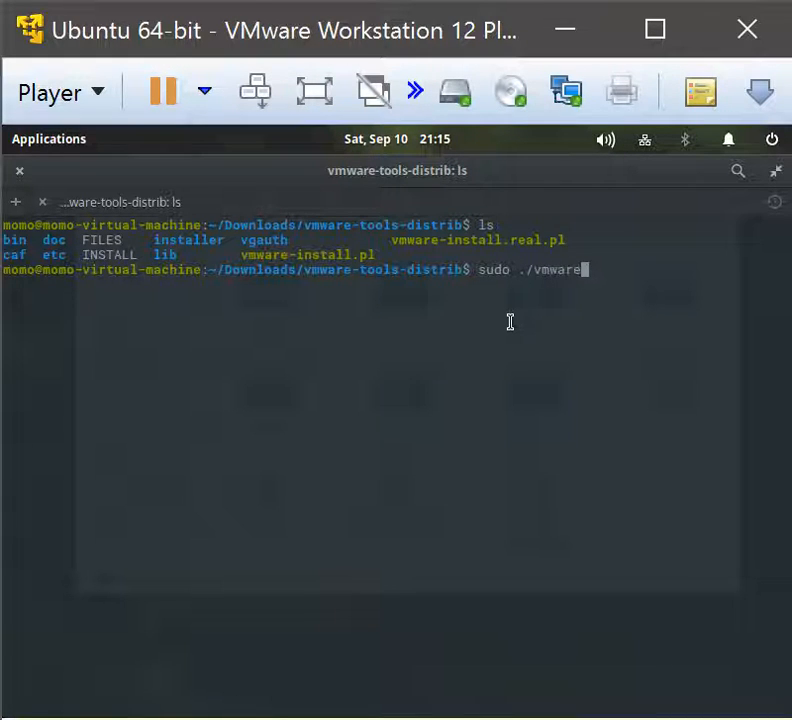
{"action": "type", "text": "-install.pl"}
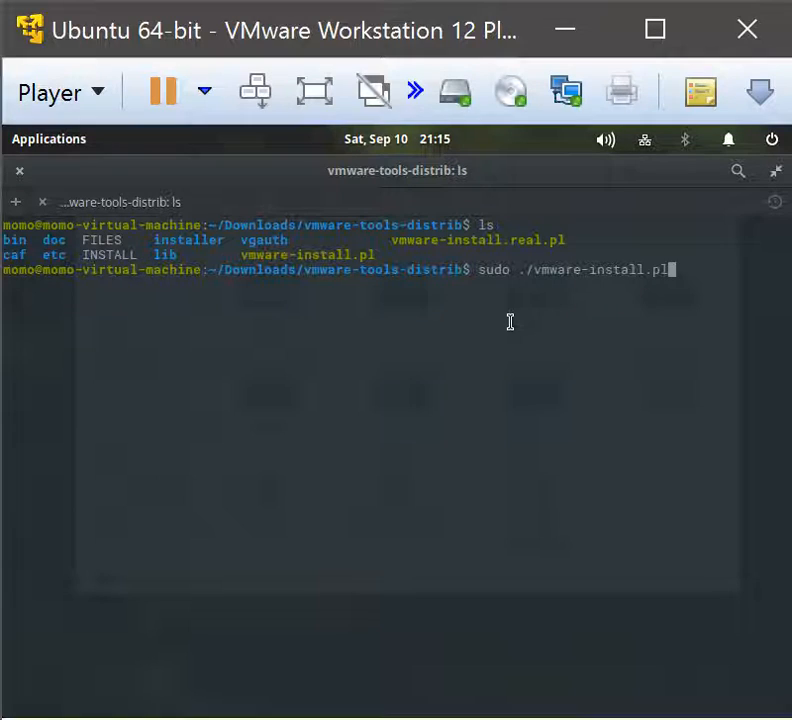
{"action": "key", "text": "Return"}
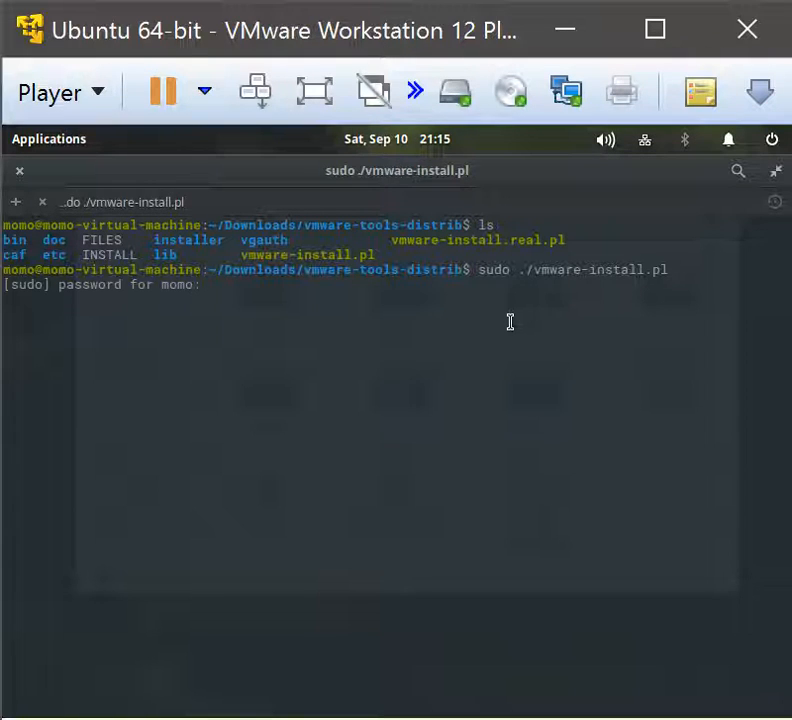
{"action": "key", "text": "Return"}
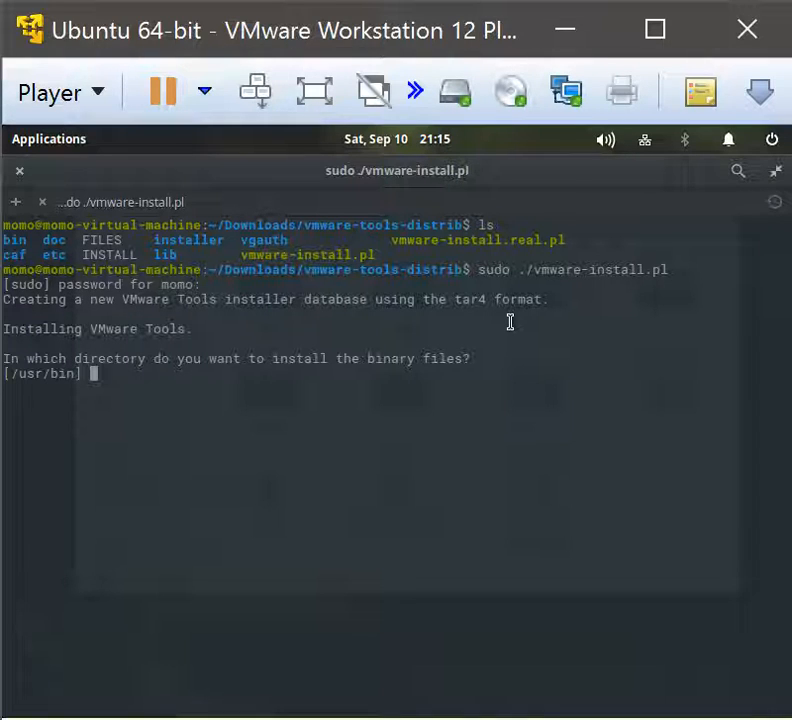
Accept default binary, init and daemon directories and confirm creating /usr/lib/vmware-tools.
{"action": "key", "text": "Return"}
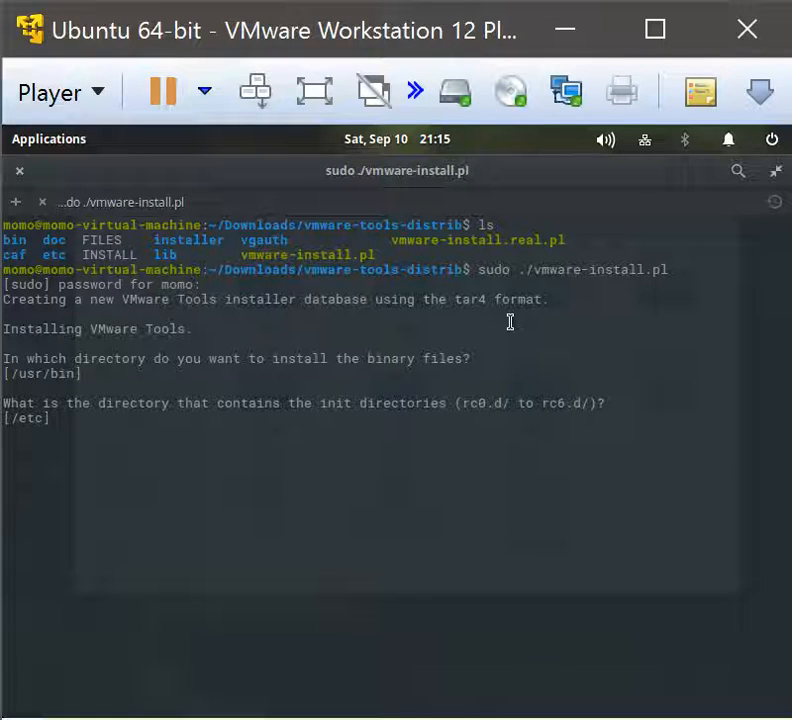
{"action": "key", "text": "Return"}
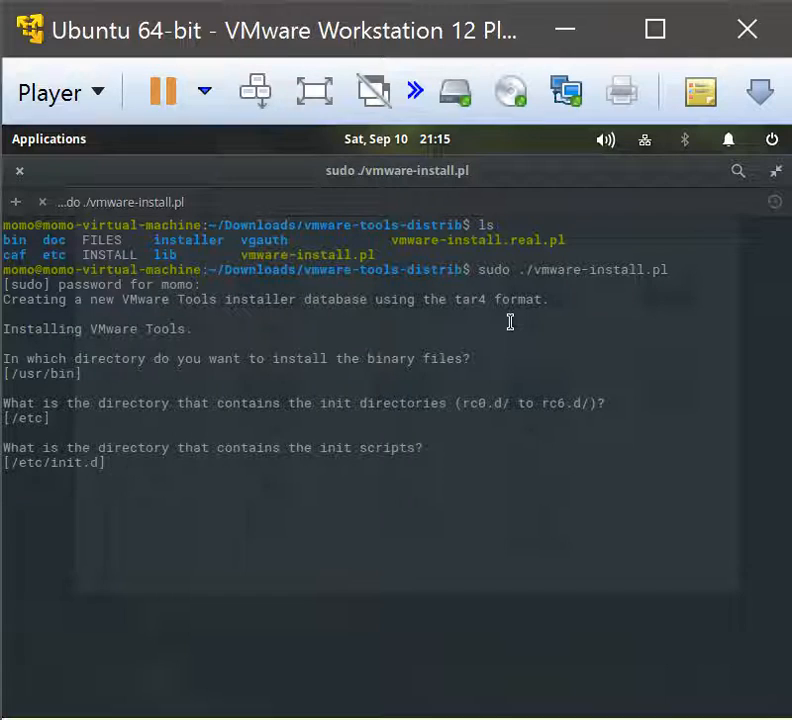
{"action": "key", "text": "Return"}
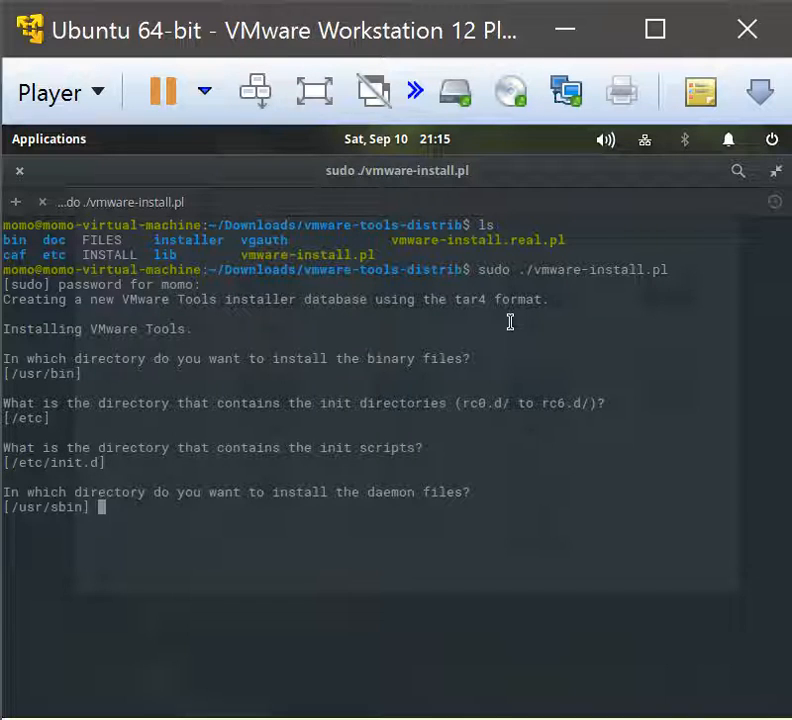
{"action": "key", "text": "Return"}
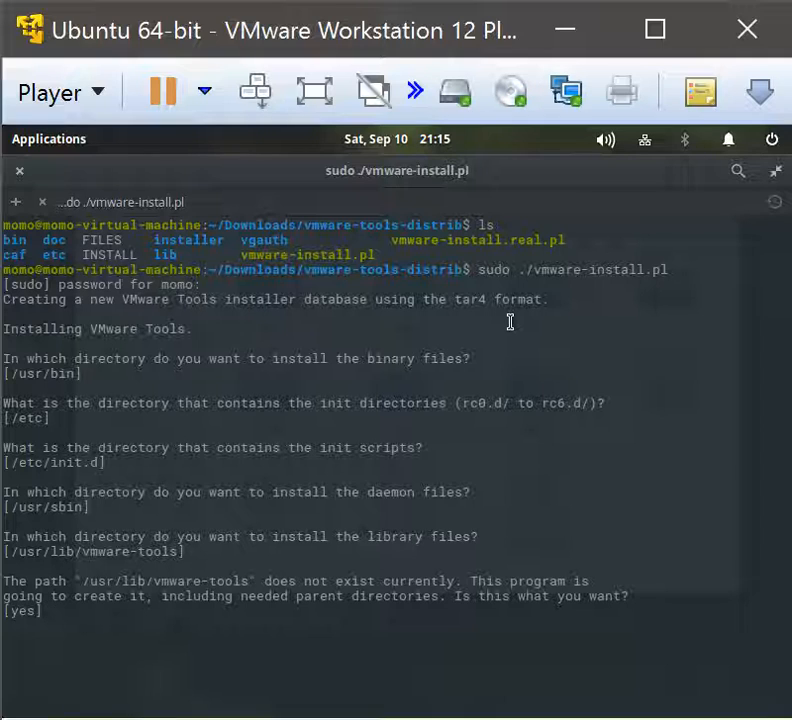
{"action": "key", "text": "Return"}
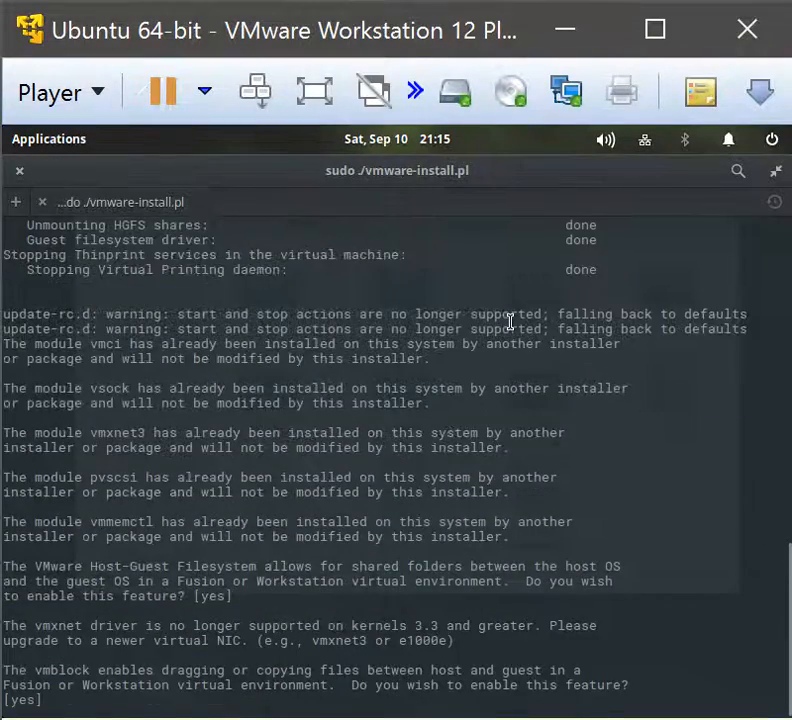
Review the installer output until configuration completes successfully and the shell prompt returns.
{"action": "scroll", "scroll_direction": "down", "scroll_amount": 3}
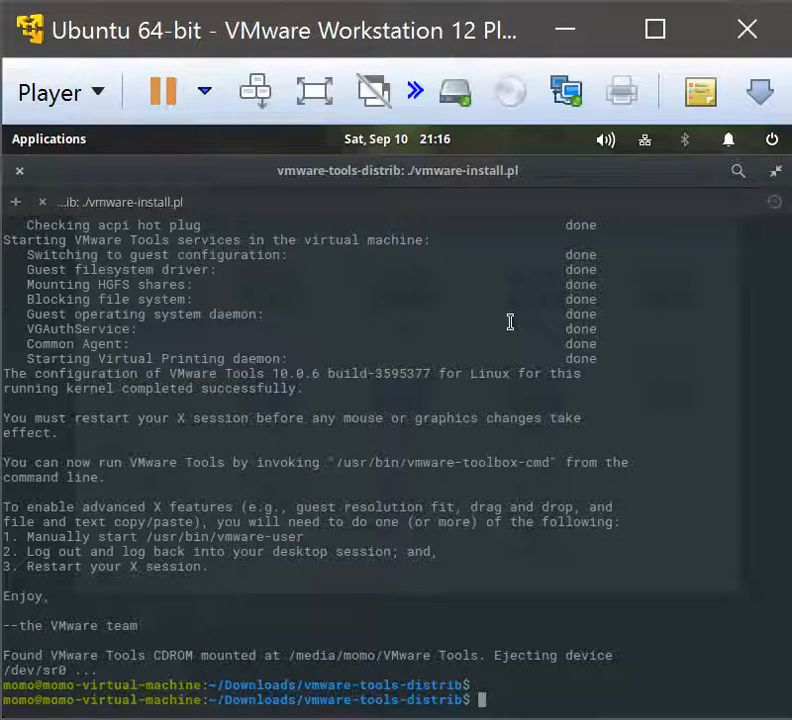
{"action": "type", "text": "su"}
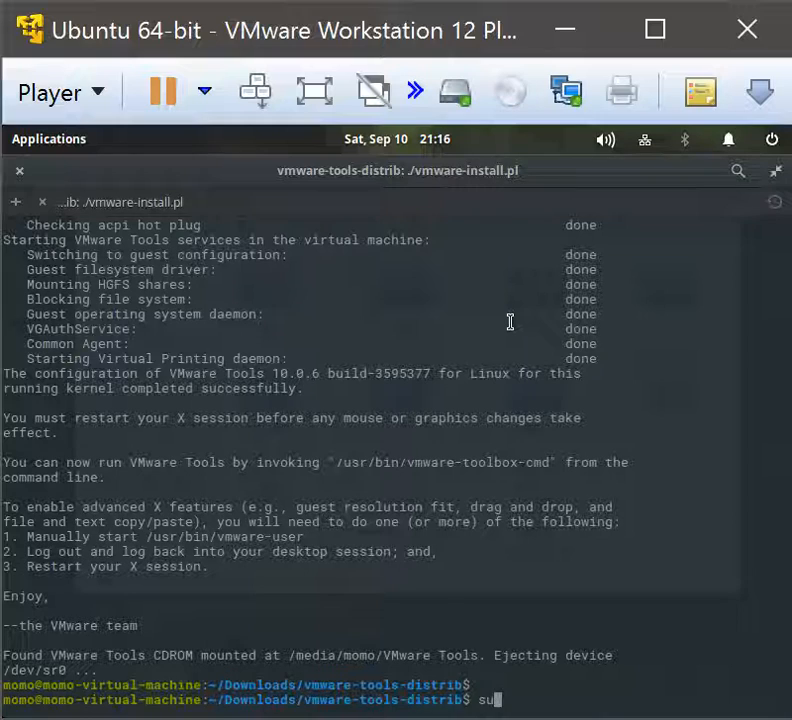